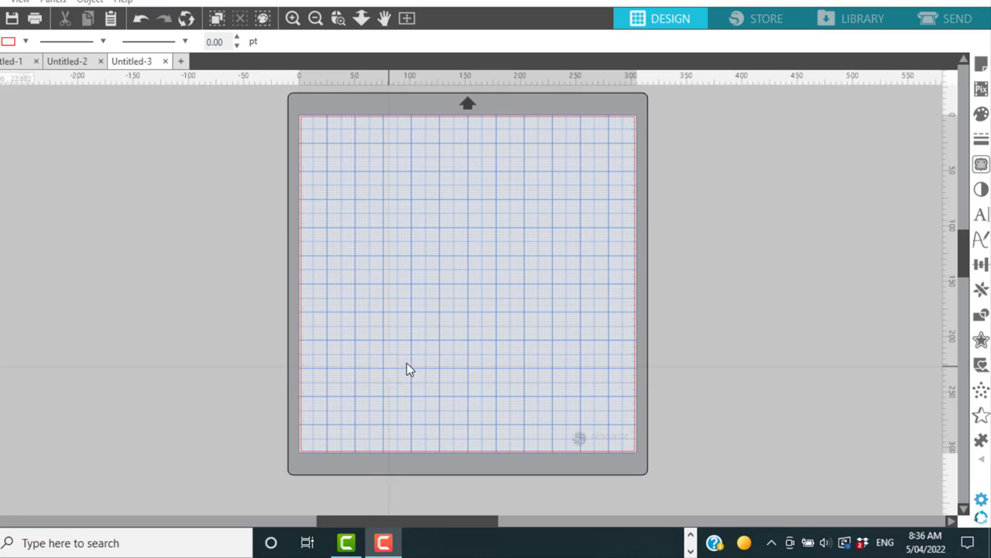
mouse_move(586, 185)
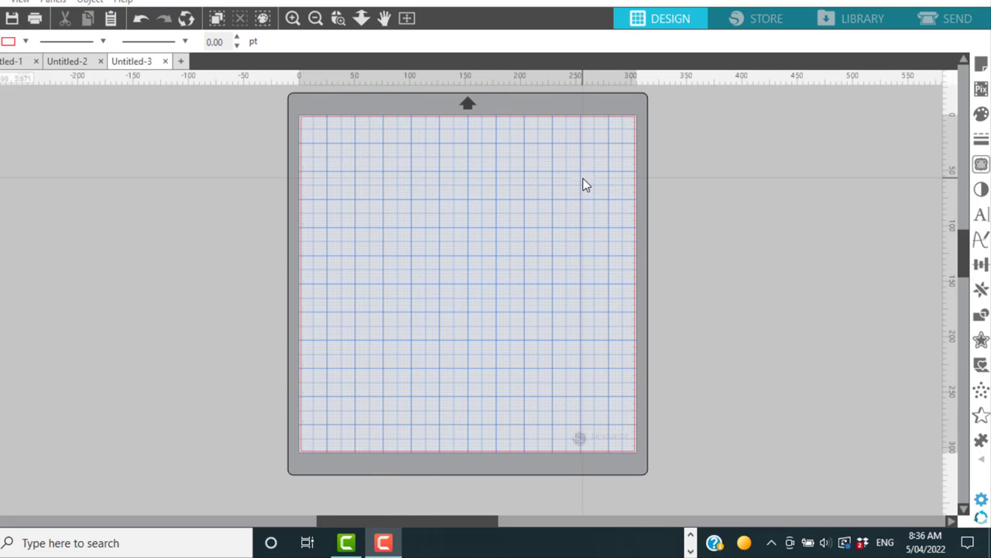
mouse_move(349, 164)
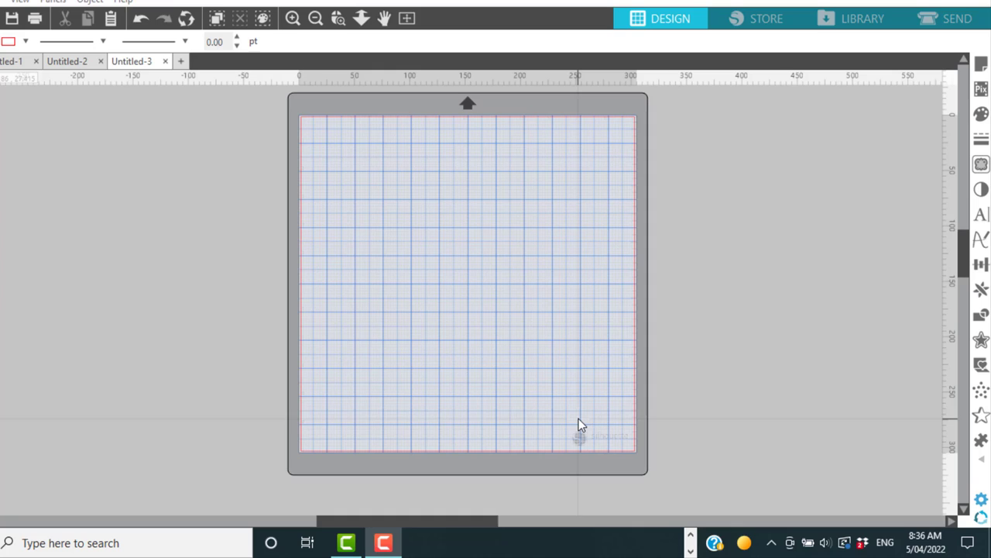
mouse_move(595, 424)
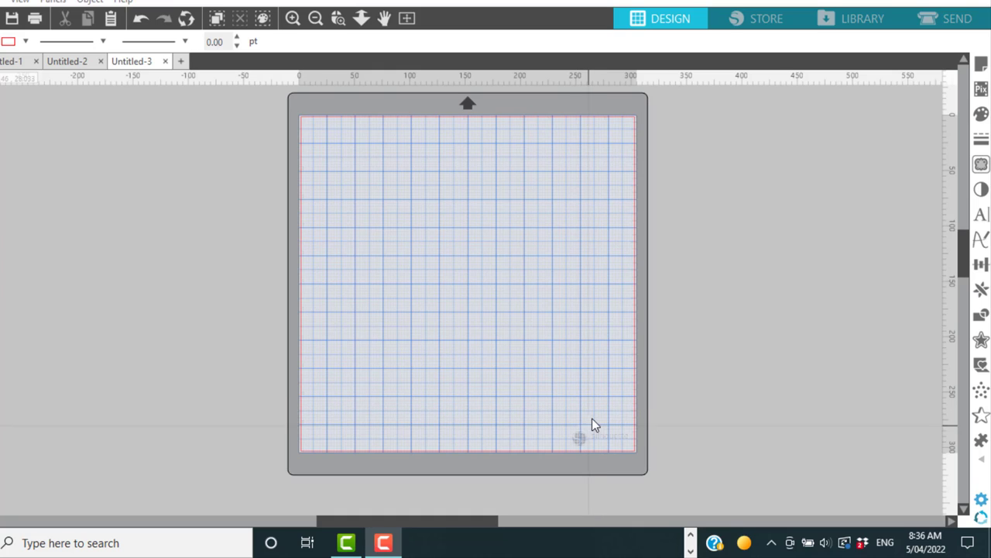
mouse_move(598, 168)
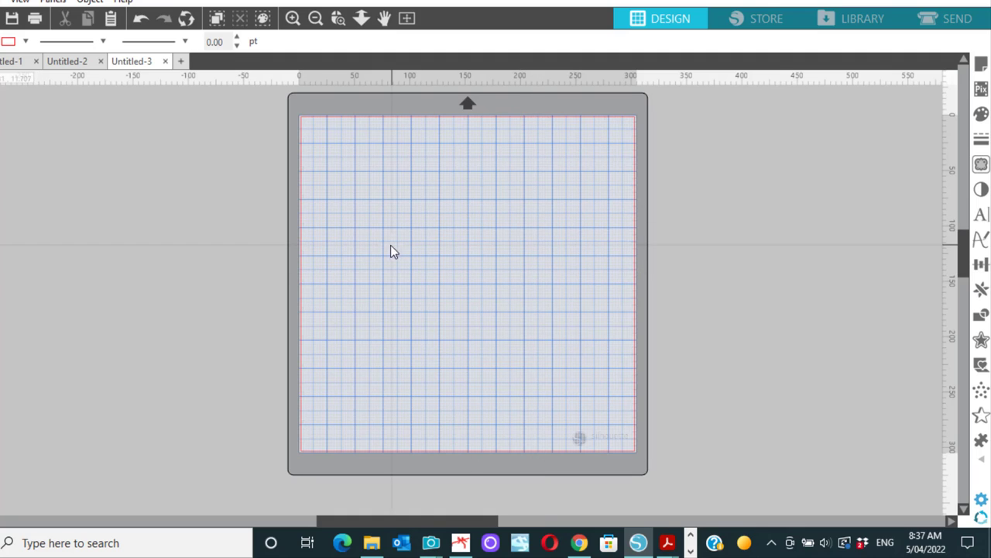
mouse_move(235, 318)
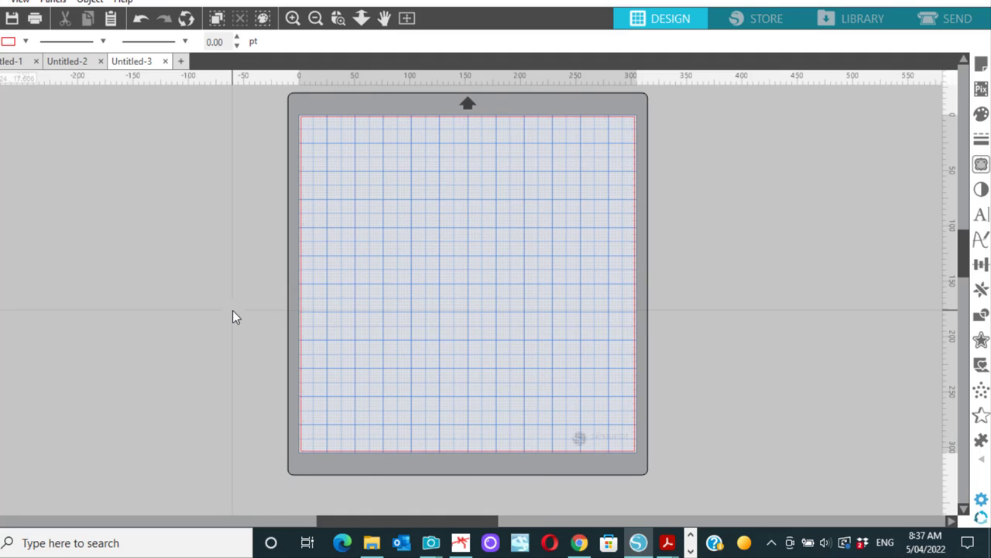
Toggle the crosshair guides with the H key, then switch them on and off from the Page Setup Grid settings.
key(h)
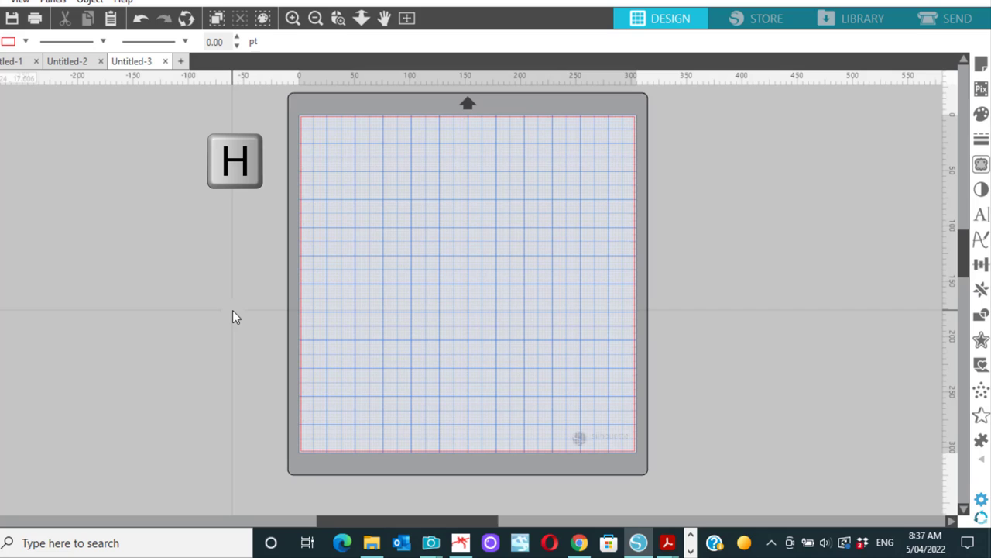
mouse_move(395, 229)
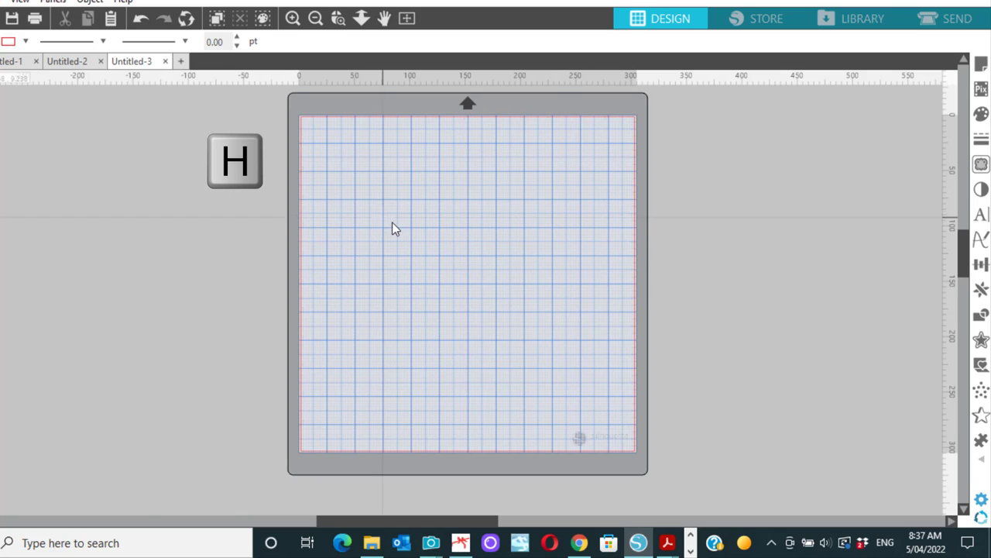
mouse_move(462, 251)
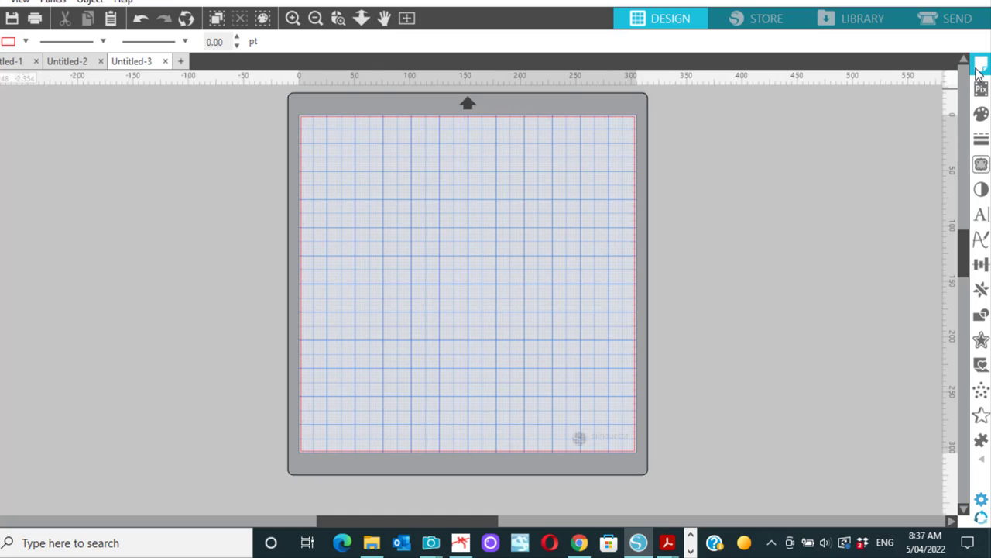
click(982, 62)
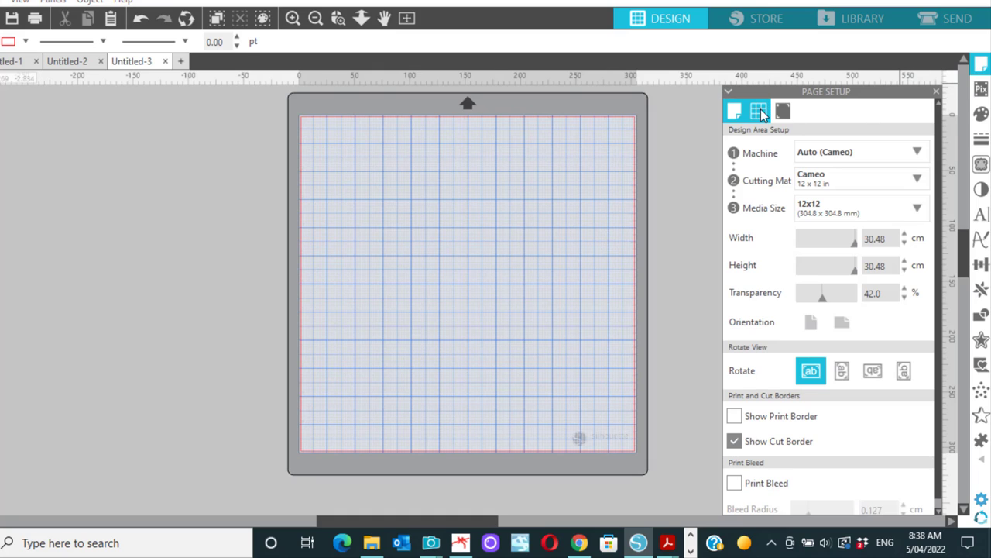
click(759, 112)
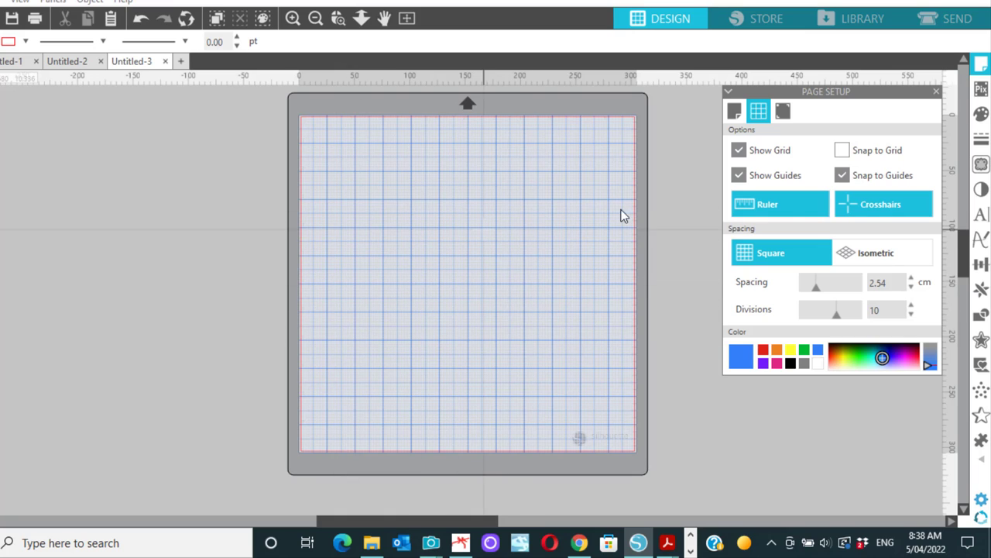
mouse_move(873, 215)
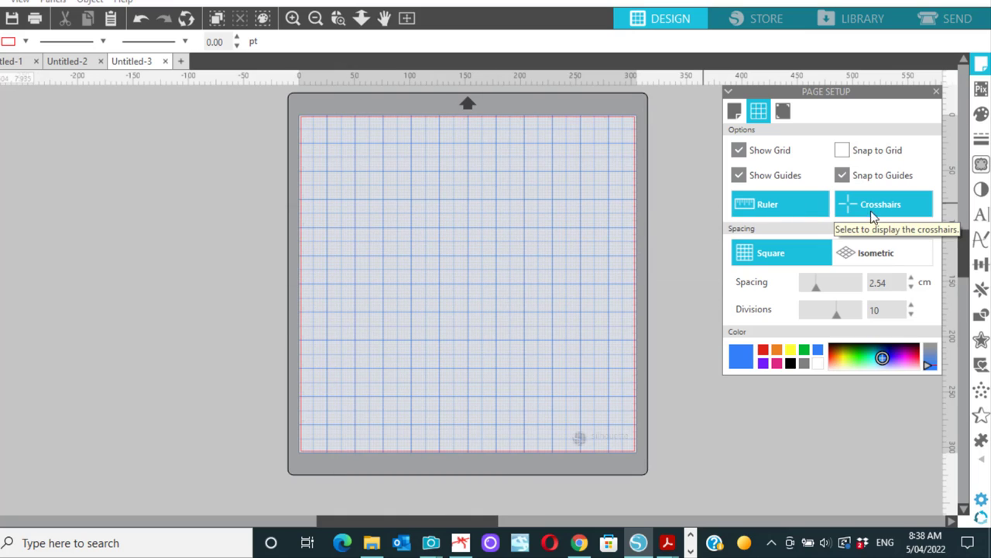
mouse_move(375, 303)
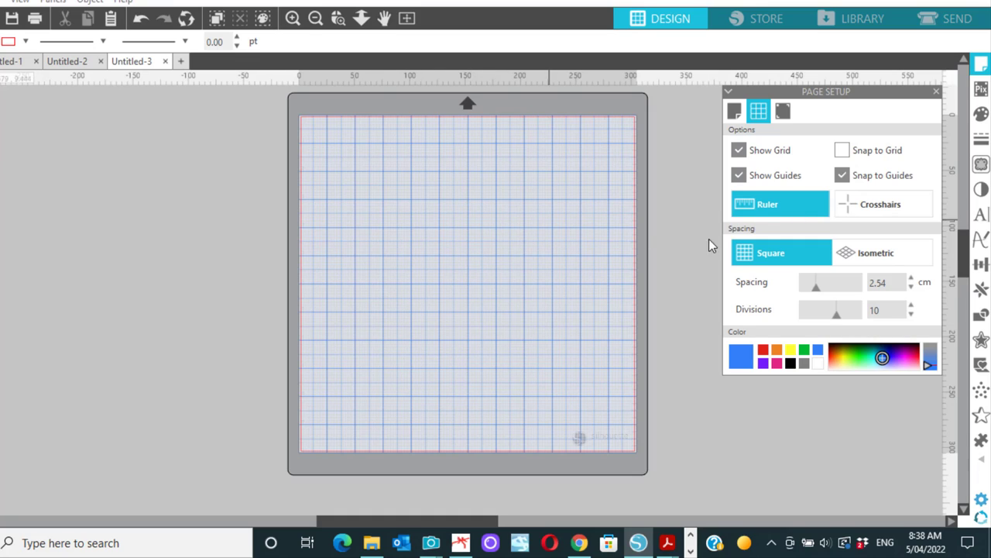
click(882, 205)
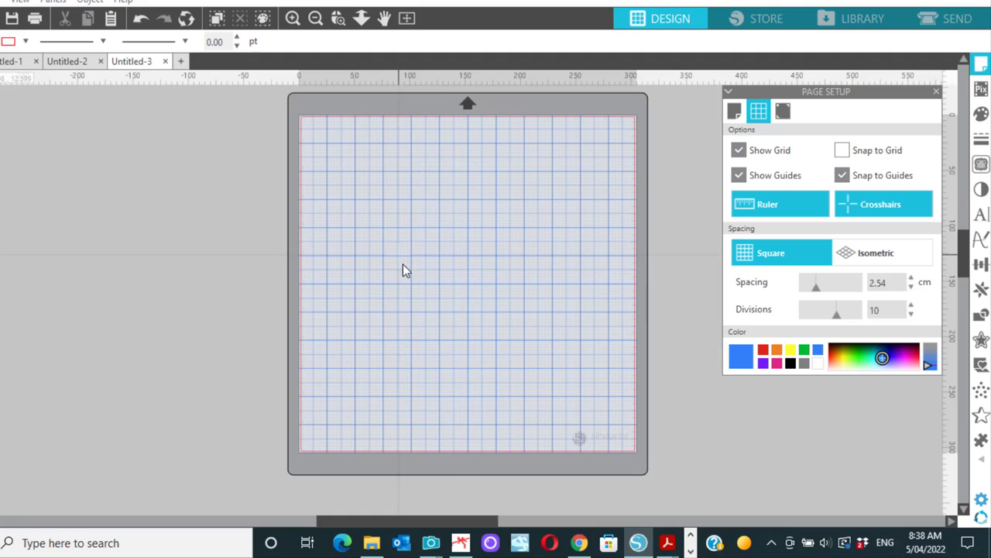
mouse_move(859, 195)
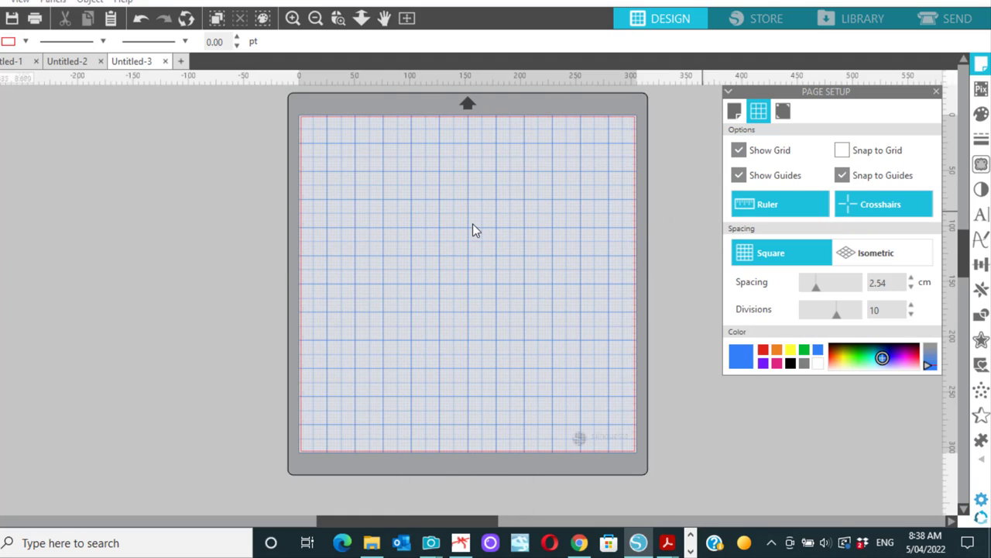
click(882, 205)
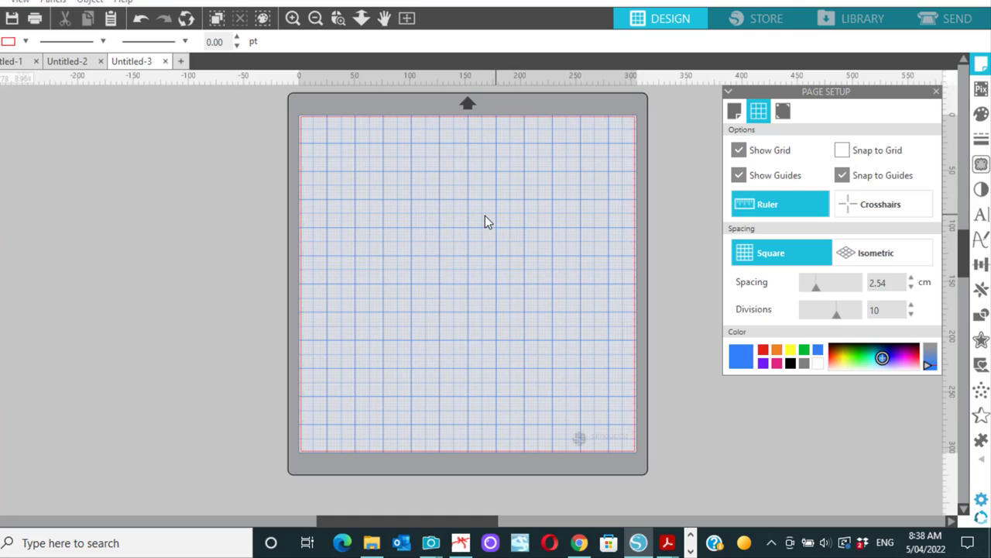
mouse_move(525, 279)
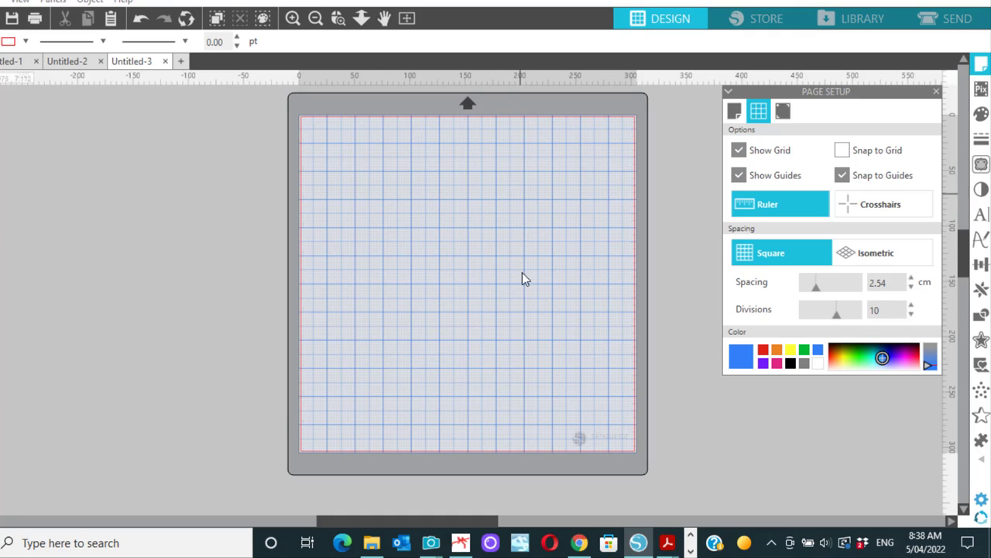
mouse_move(567, 231)
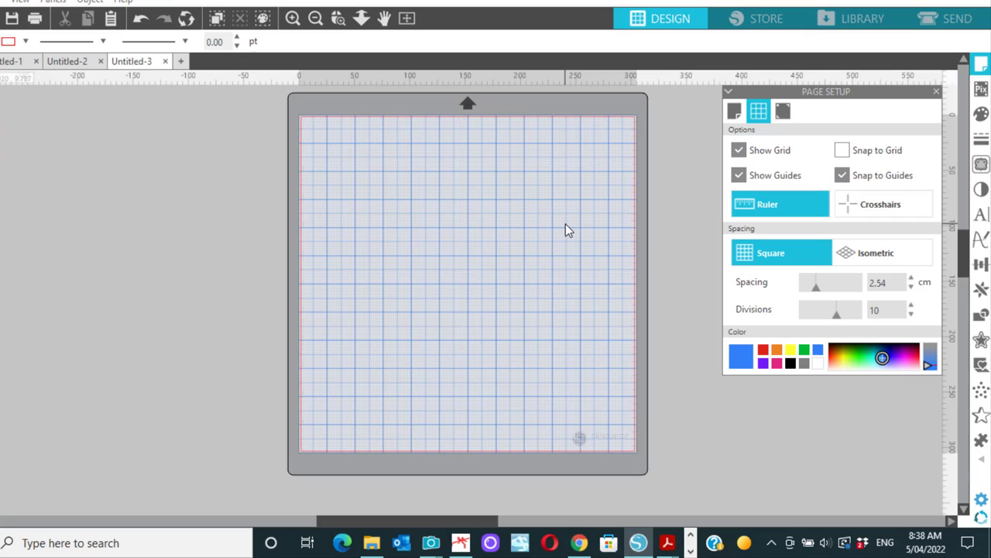
mouse_move(886, 114)
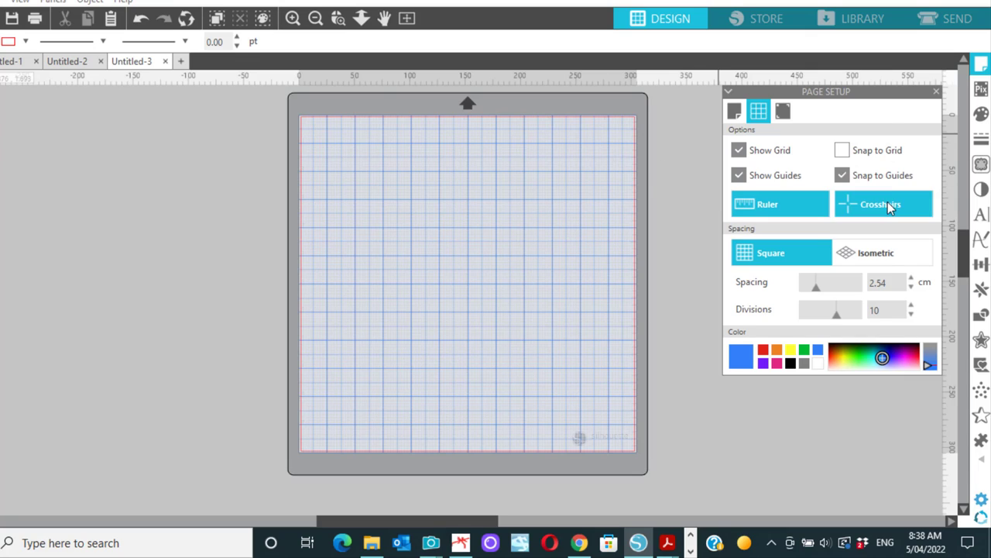
mouse_move(745, 195)
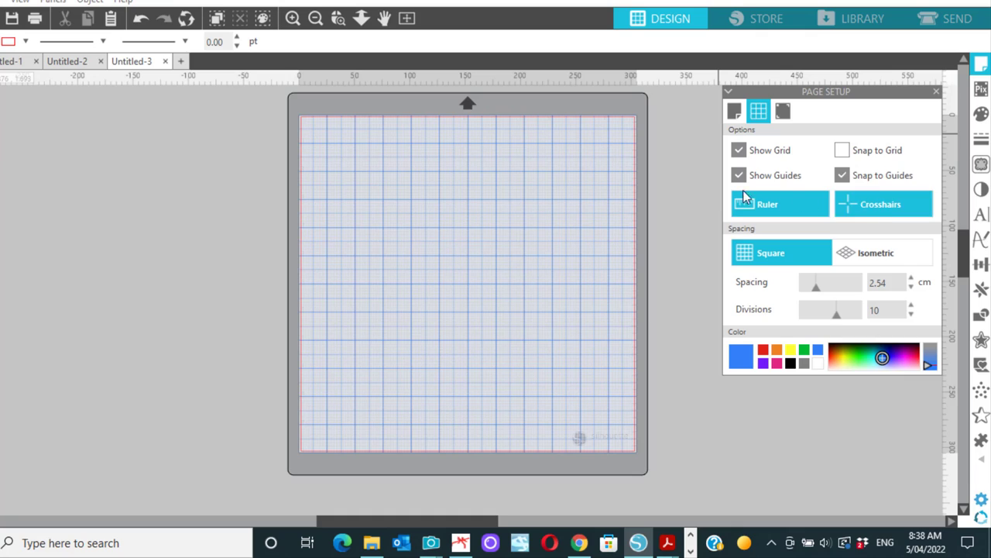